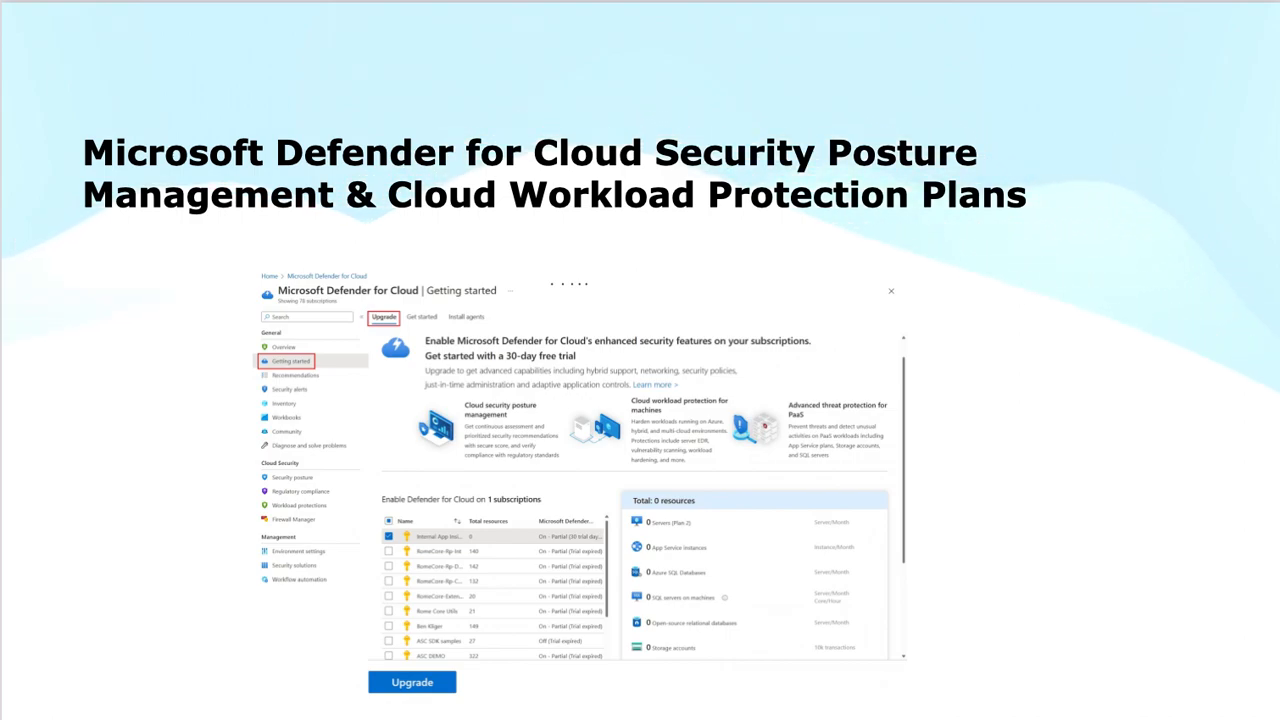
Step: Advance from the posture management slide to the 'Enable Microsoft Defender for Cloud' slide
key("Right")
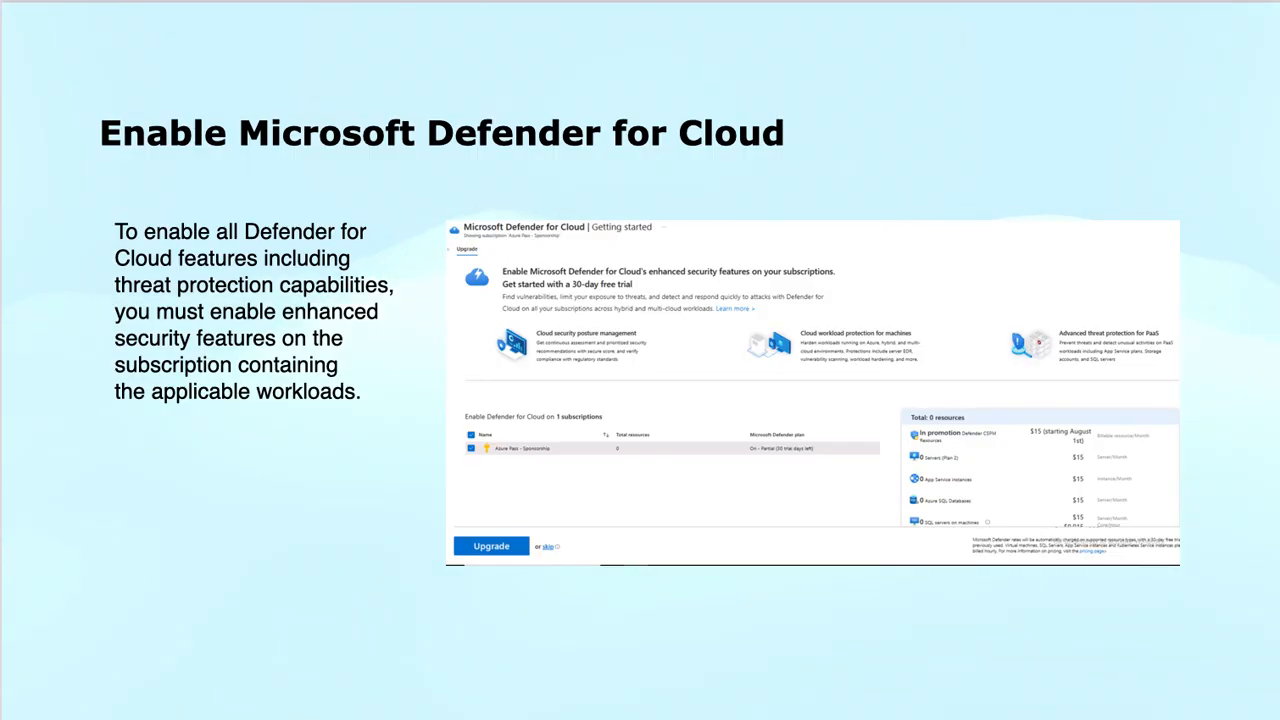